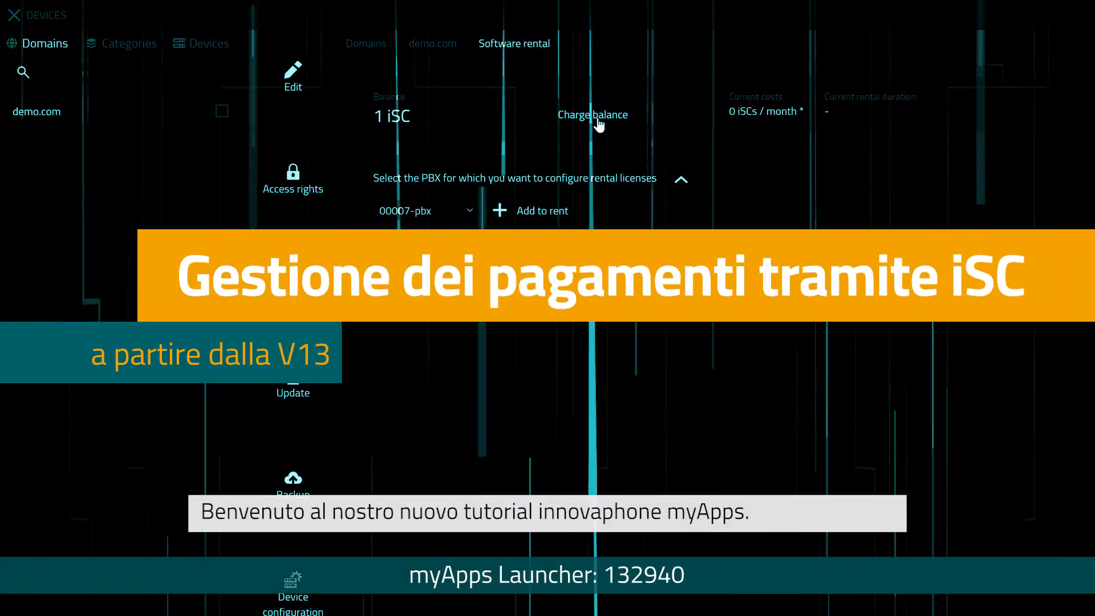
Click through the iSC payment intro to reach the myApps home screen with Devices
left_click(592, 114)
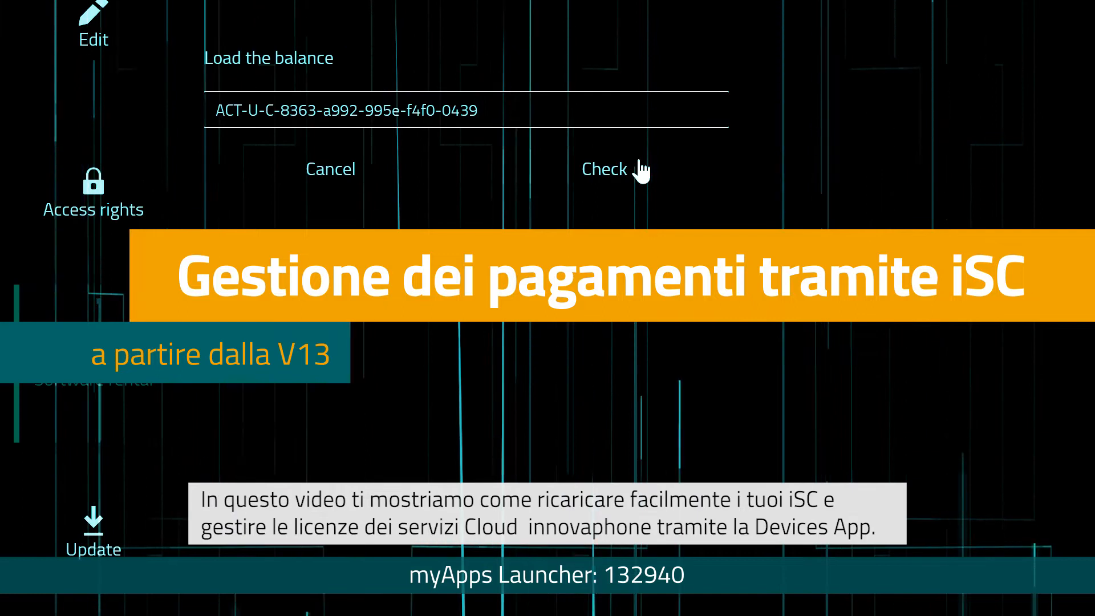
left_click(604, 169)
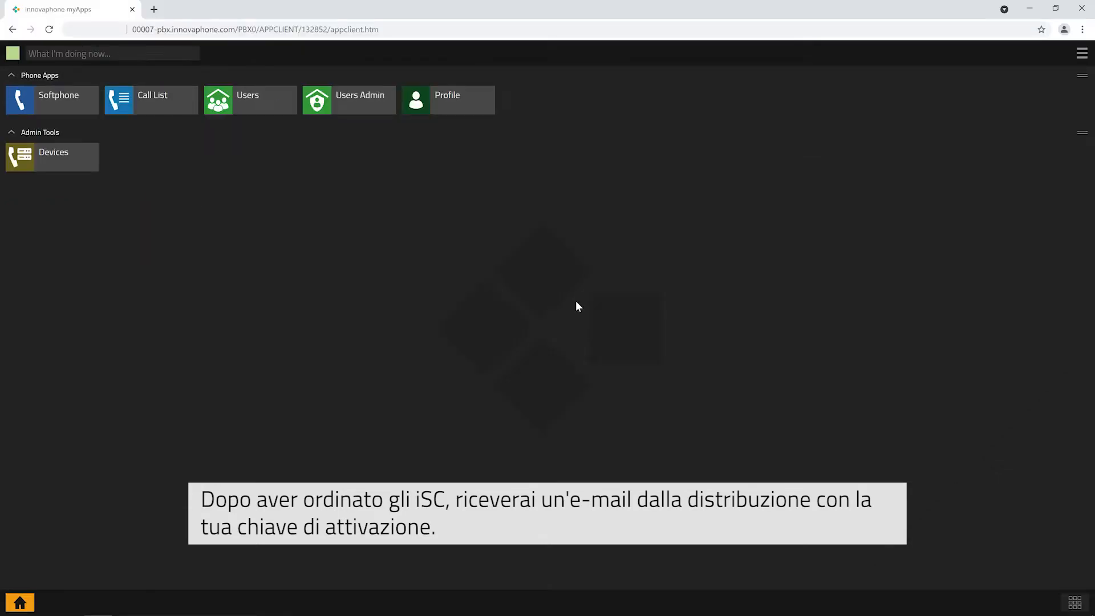
Open demo.com's Software rental in Devices, then verify and charge the 1000-iSC activation key
left_click(52, 157)
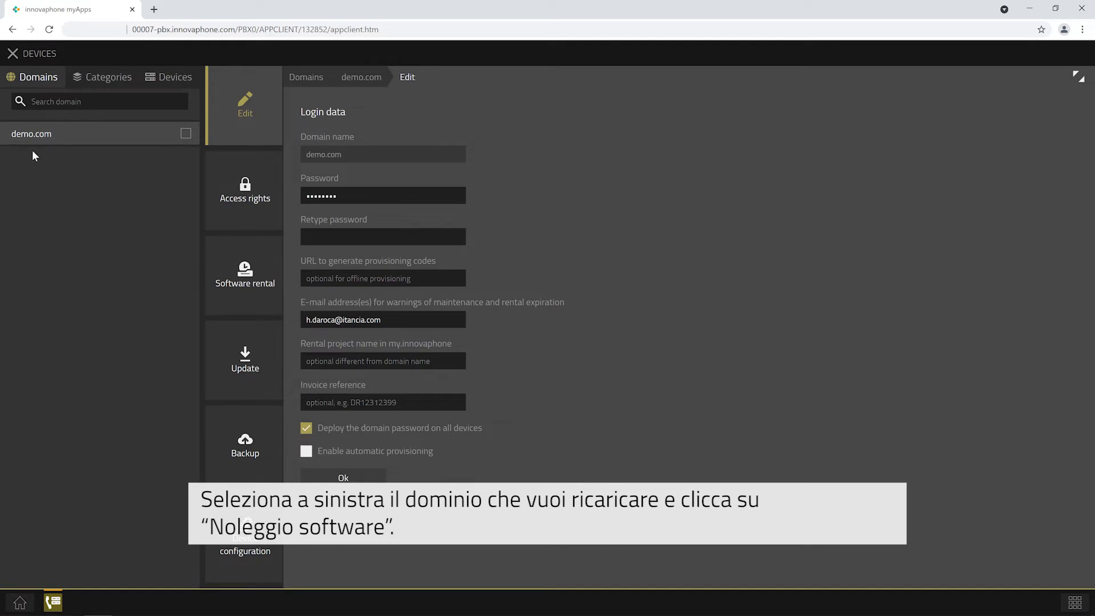
mouse_move(165, 224)
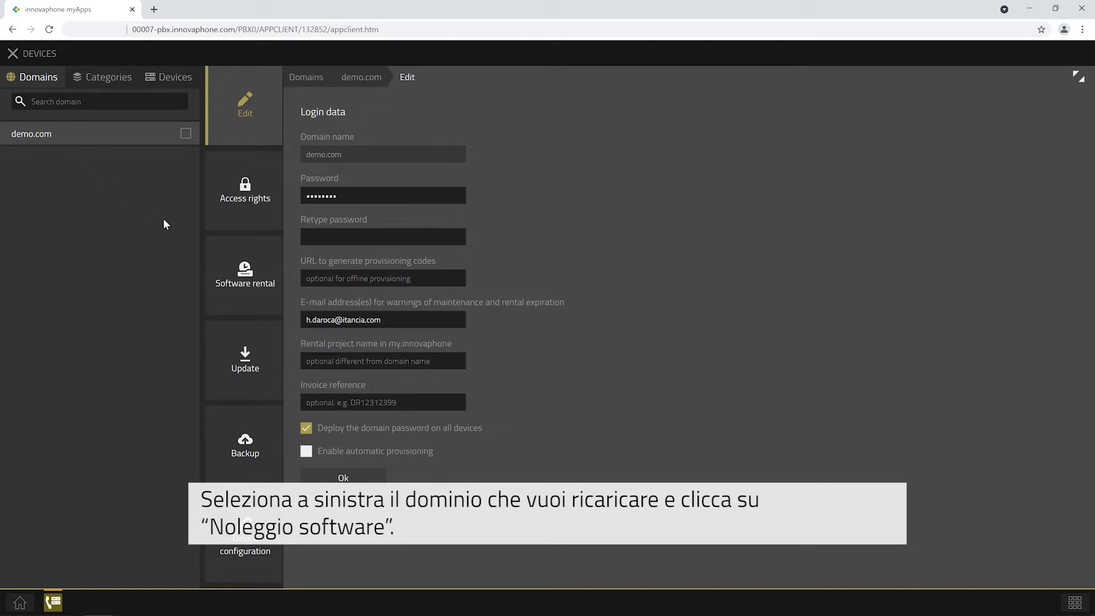
left_click(245, 273)
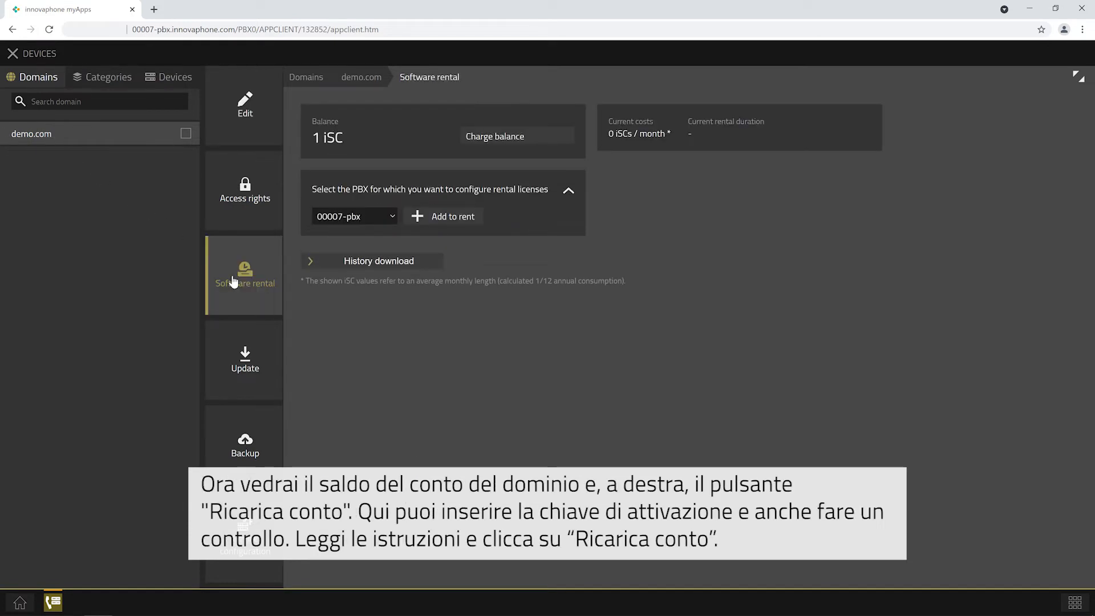
mouse_move(370, 222)
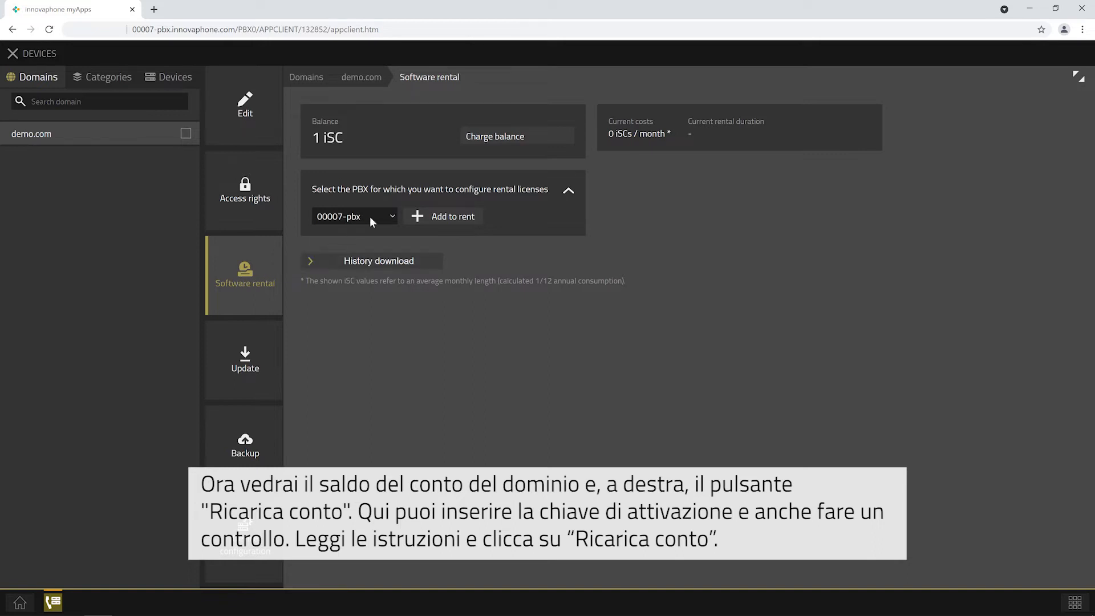
mouse_move(498, 140)
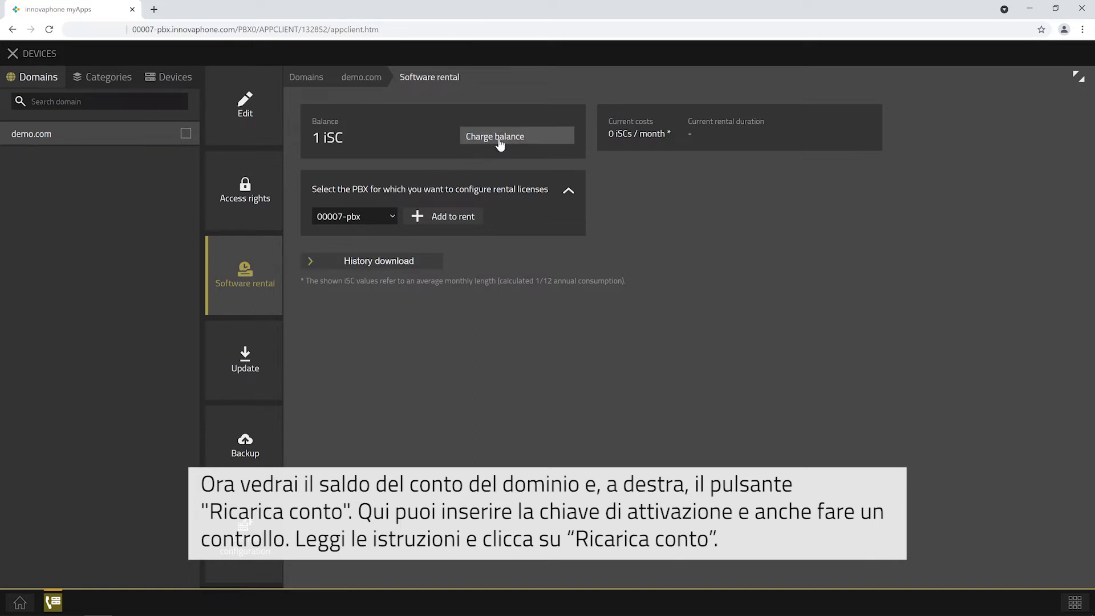
left_click(499, 137)
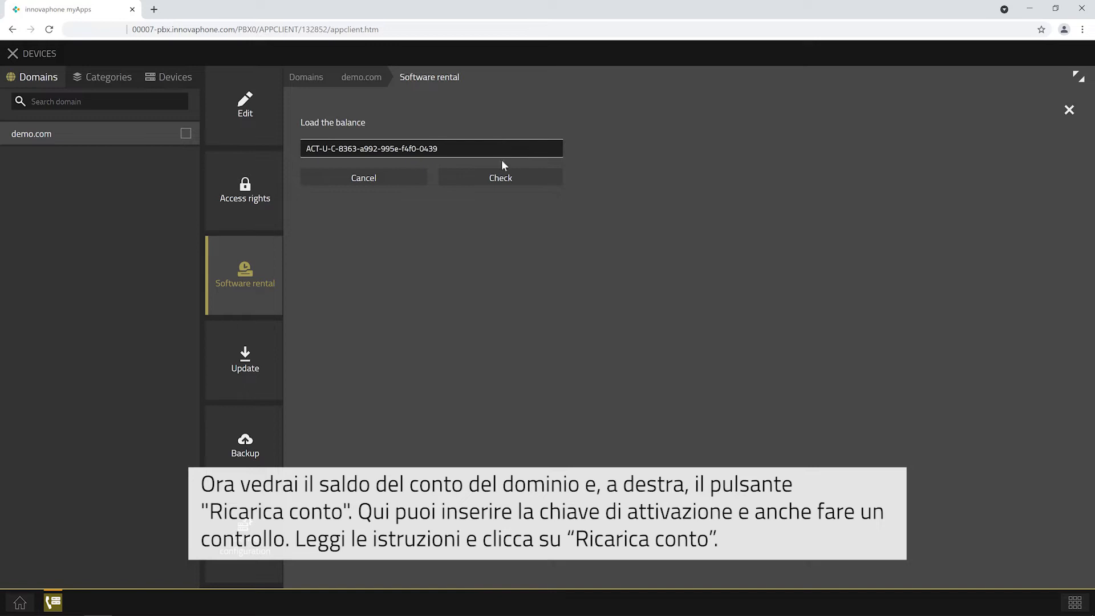
left_click(501, 177)
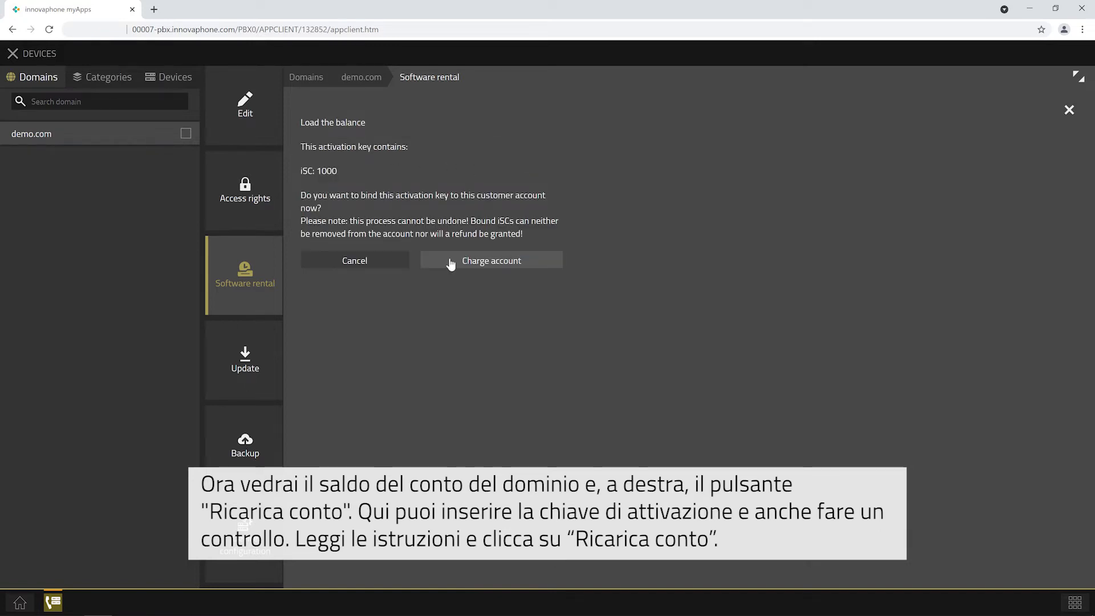
left_click(491, 261)
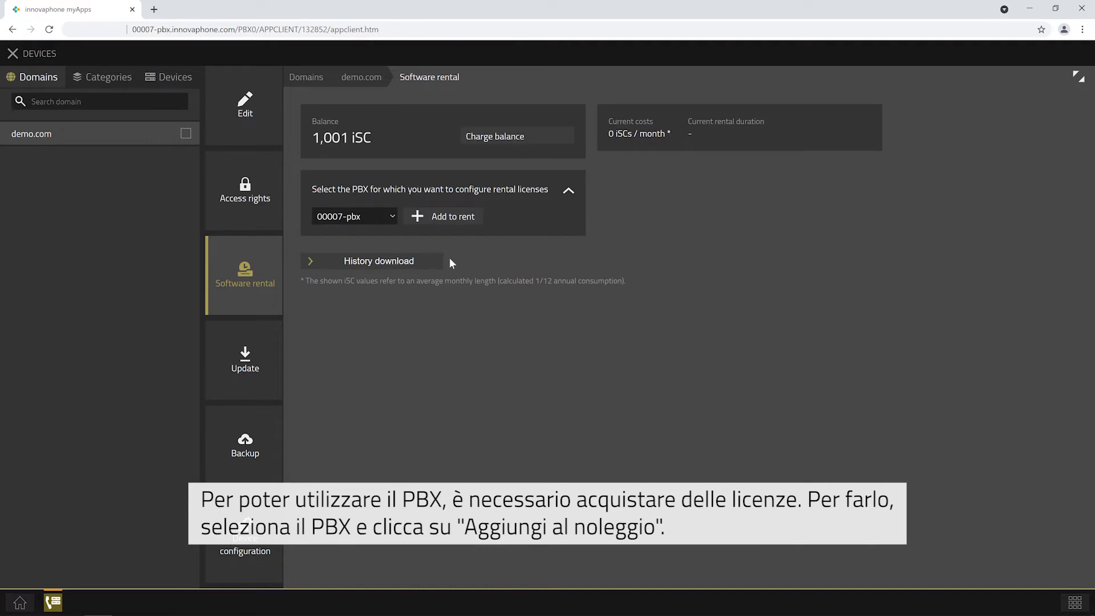
mouse_move(392, 231)
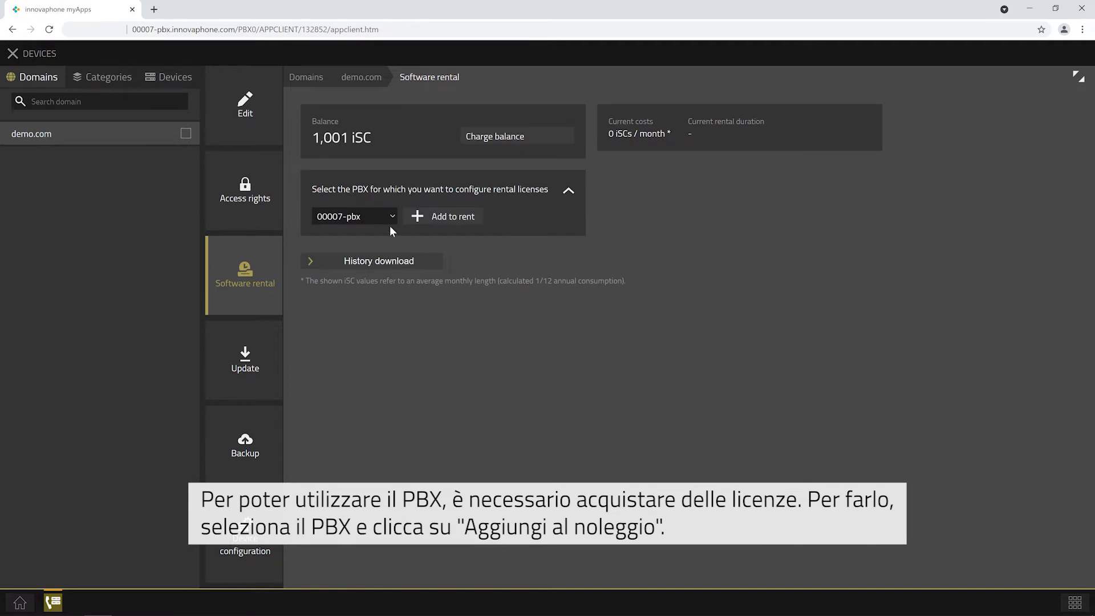
Add the 00007-pbx to the demo.com software rental
left_click(355, 215)
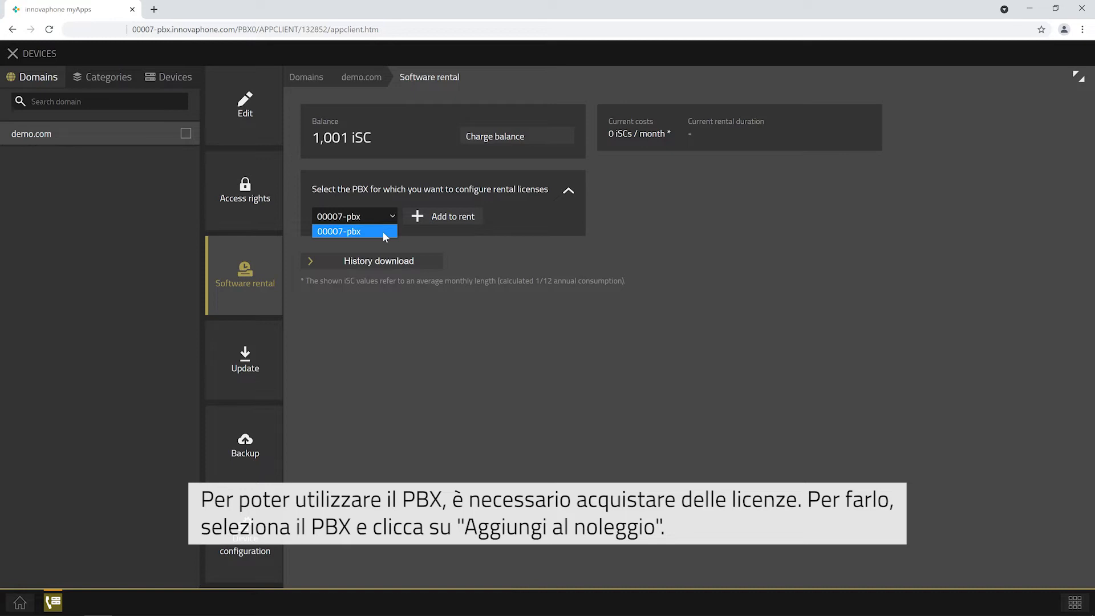
left_click(354, 231)
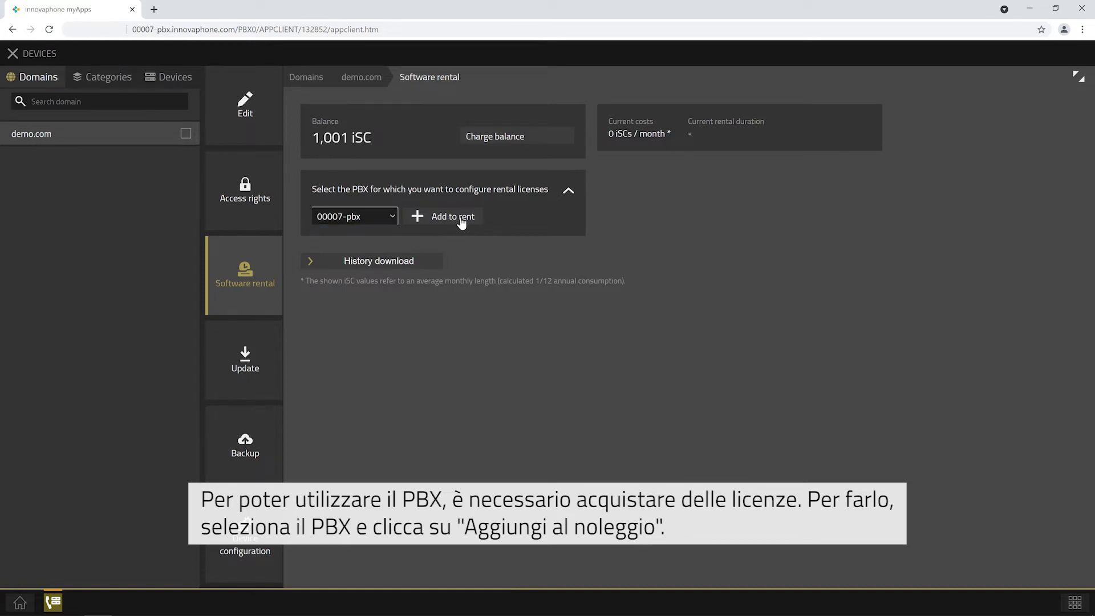
left_click(443, 216)
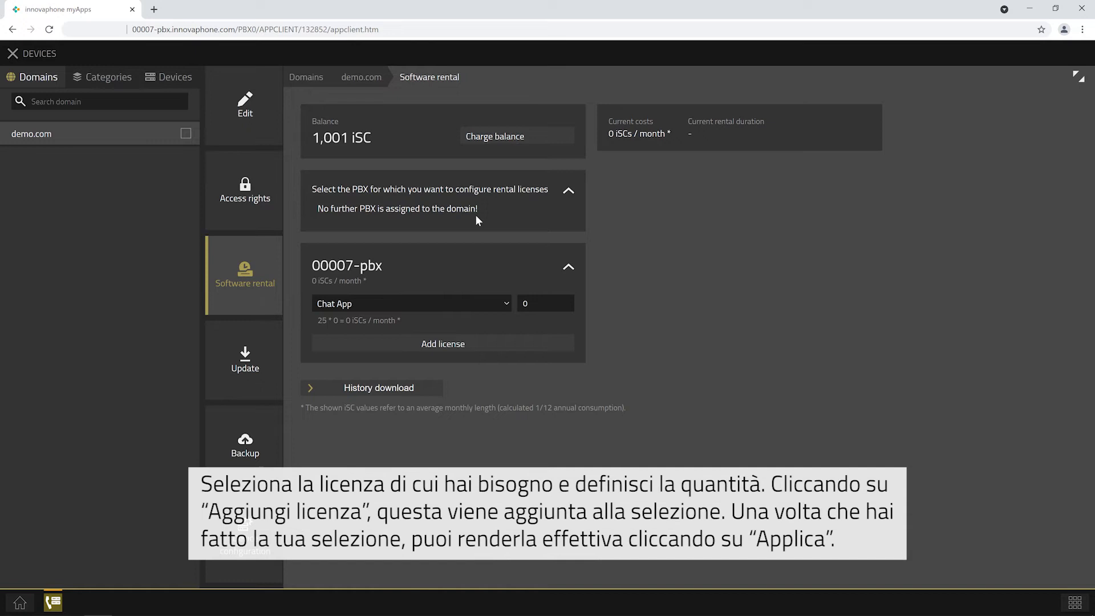
Select 30 IPVA-Lic licenses and Port-Lic Standard for 00007-pbx
left_click(410, 303)
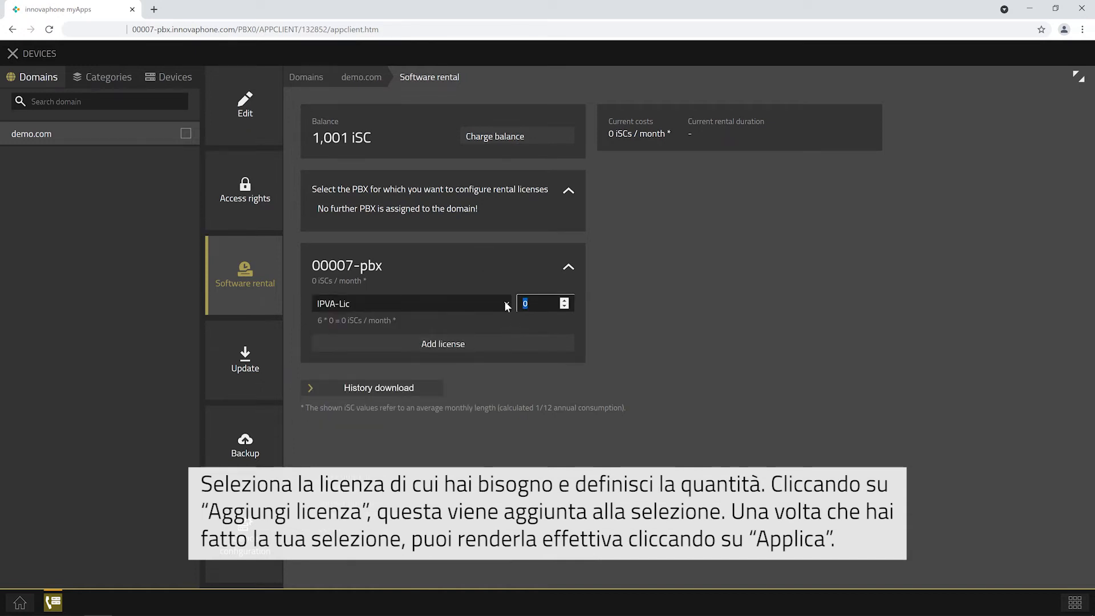
type("30")
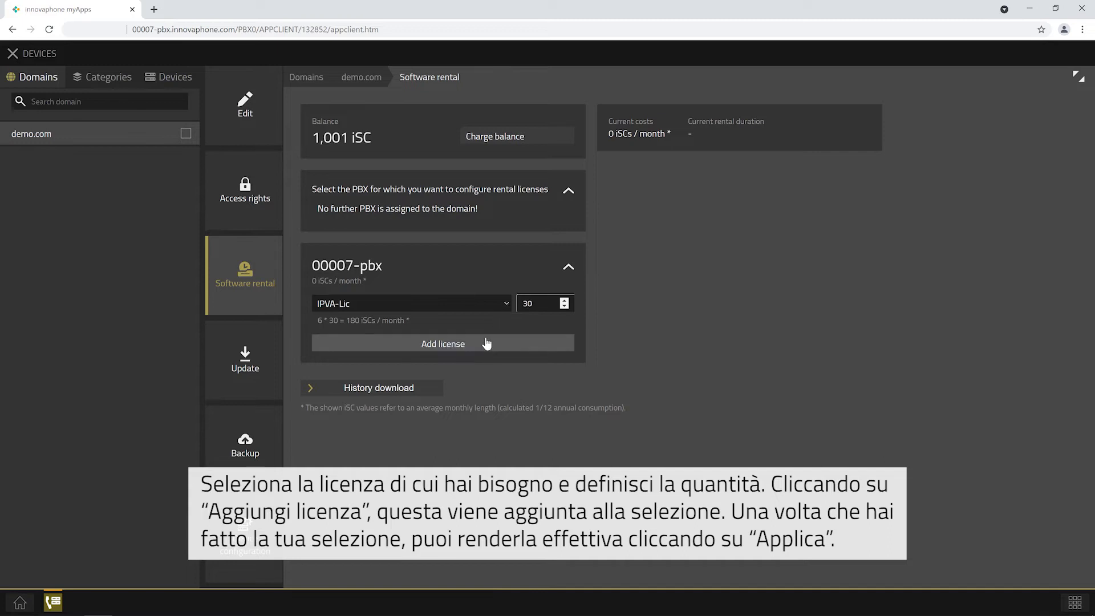
left_click(410, 303)
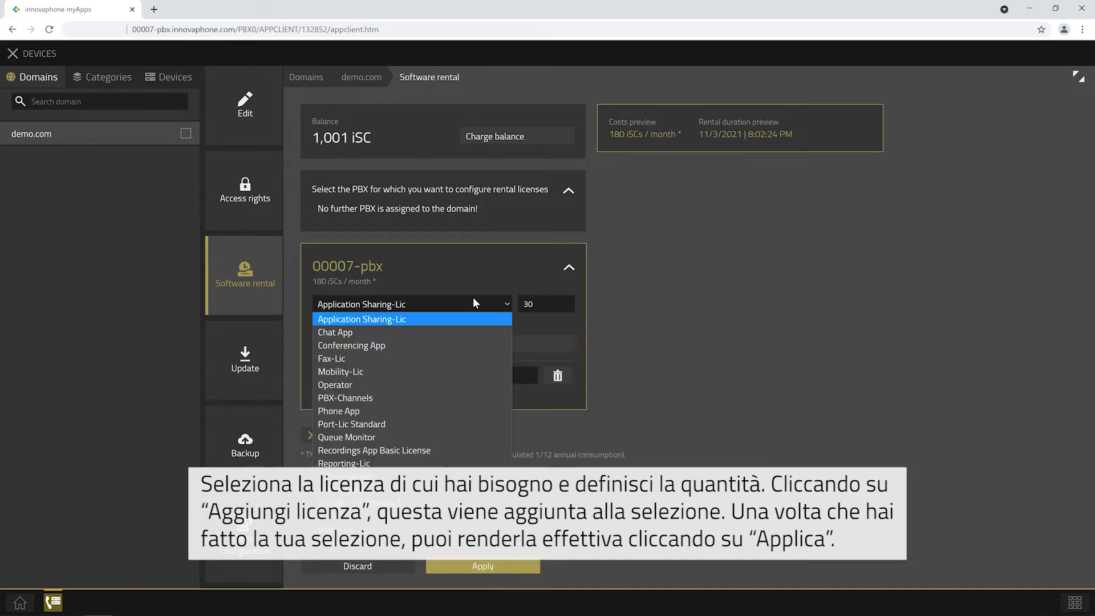
left_click(351, 424)
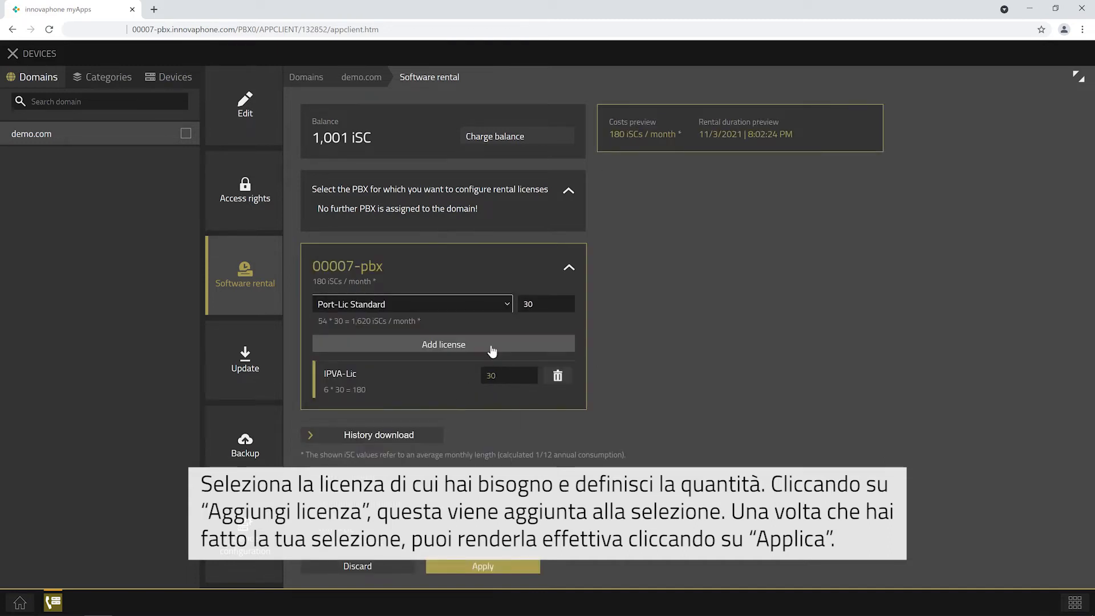
left_click(411, 304)
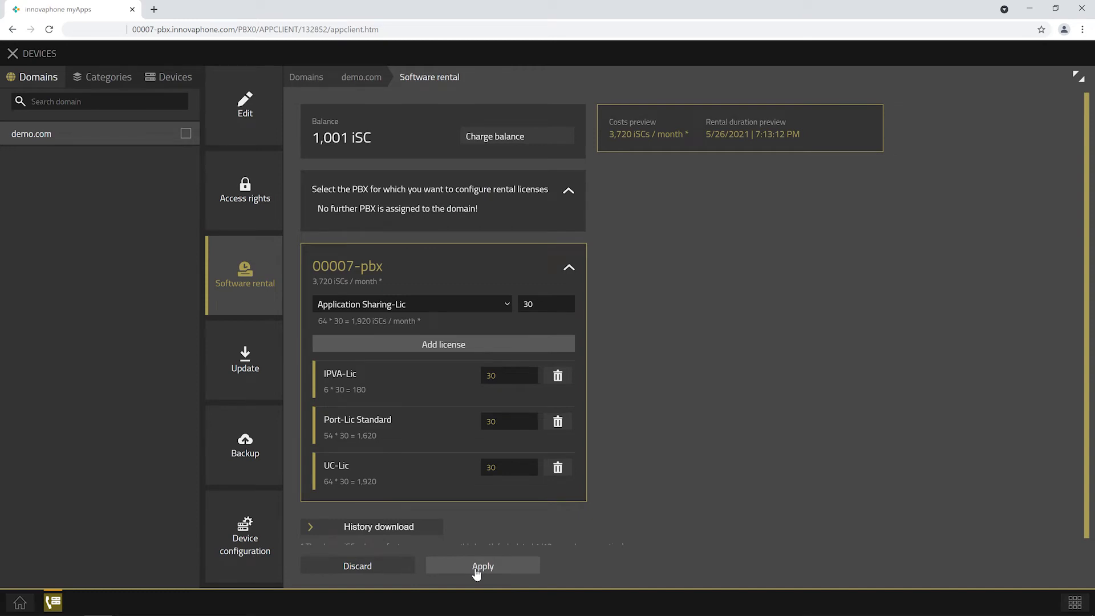
Apply and confirm the chargeable change, then expand 00007-pbx showing 3,720 iSC/month until 5/26/2021
left_click(482, 566)
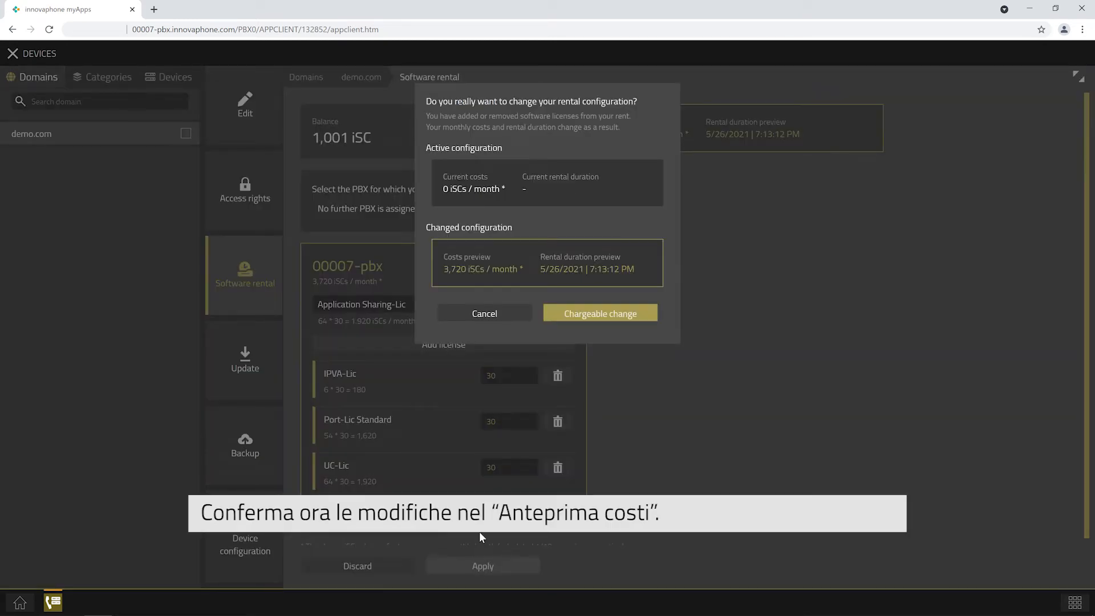
left_click(599, 313)
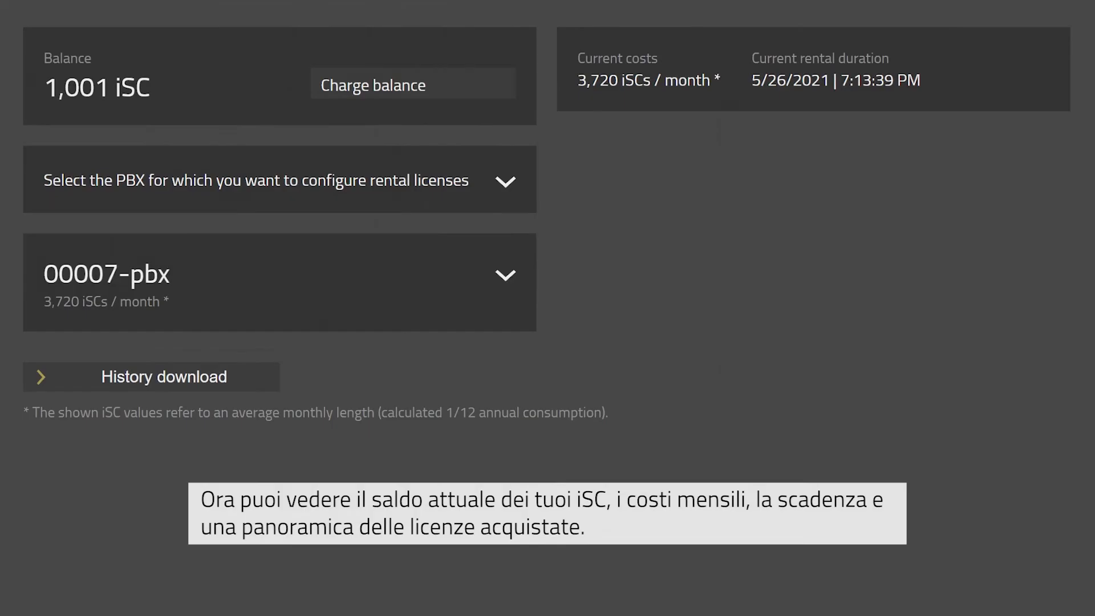
mouse_move(159, 117)
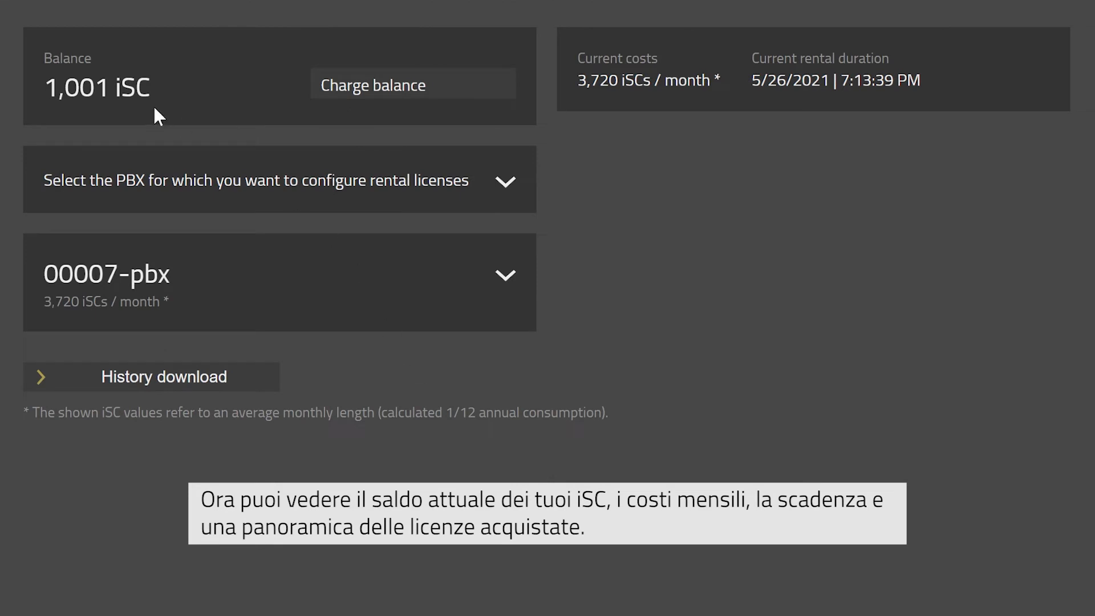
mouse_move(329, 133)
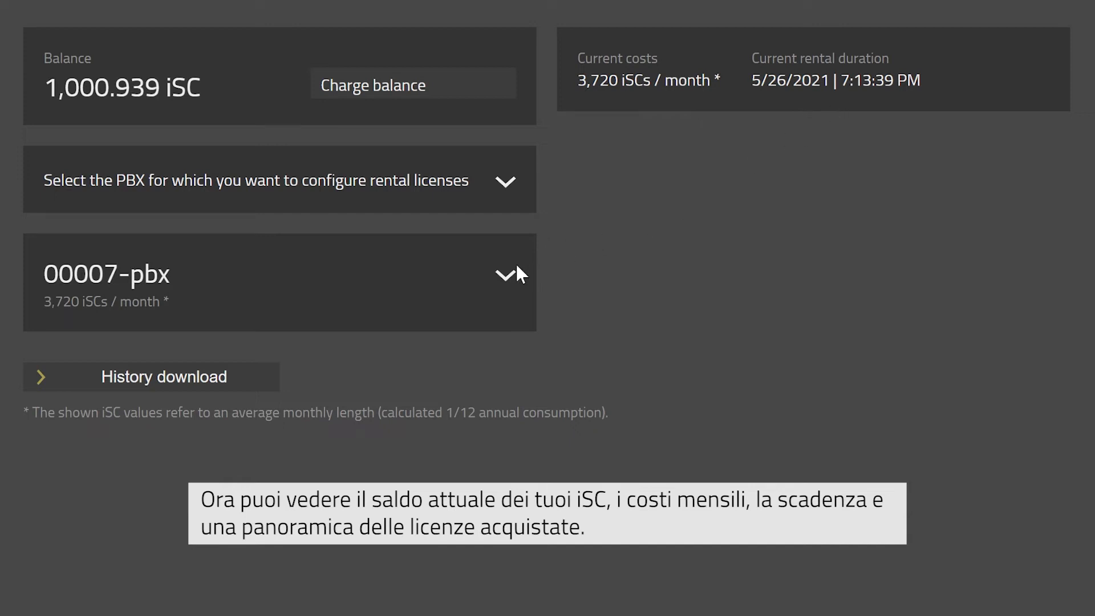
left_click(505, 275)
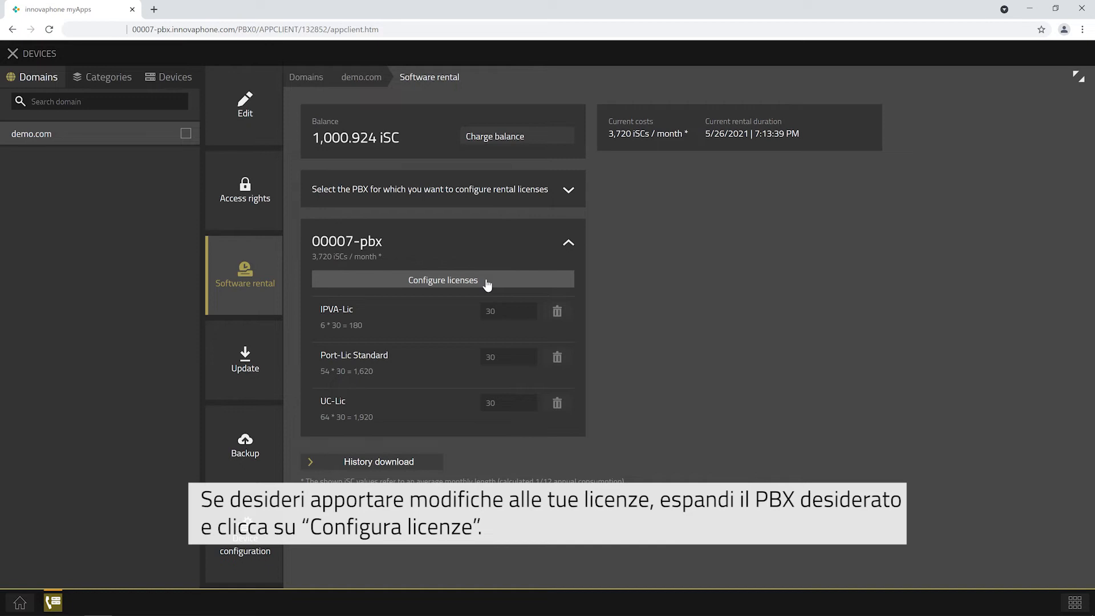
Raise IPVA-Lic, Port-Lic Standard and UC-Lic on 00007-pbx to 40 each and confirm
left_click(442, 280)
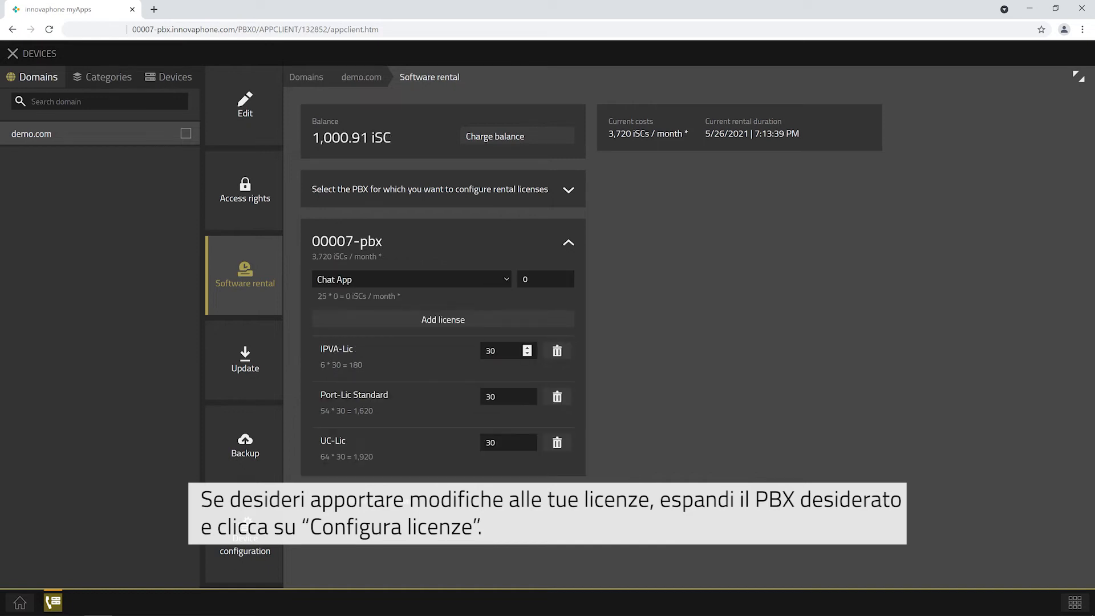
left_click(527, 346)
type("40")
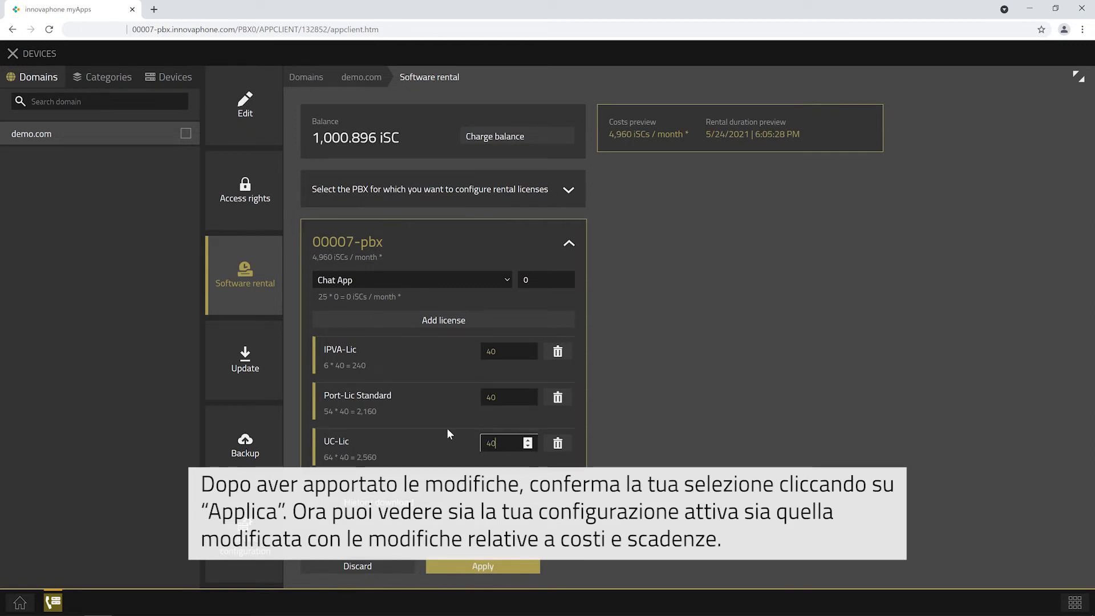
left_click(482, 566)
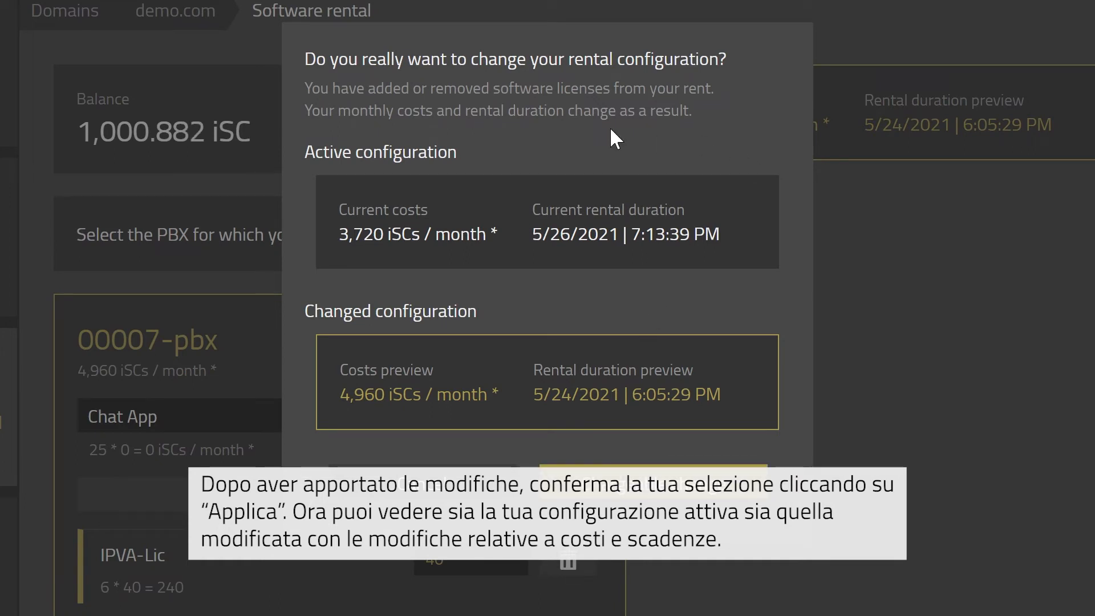
mouse_move(470, 289)
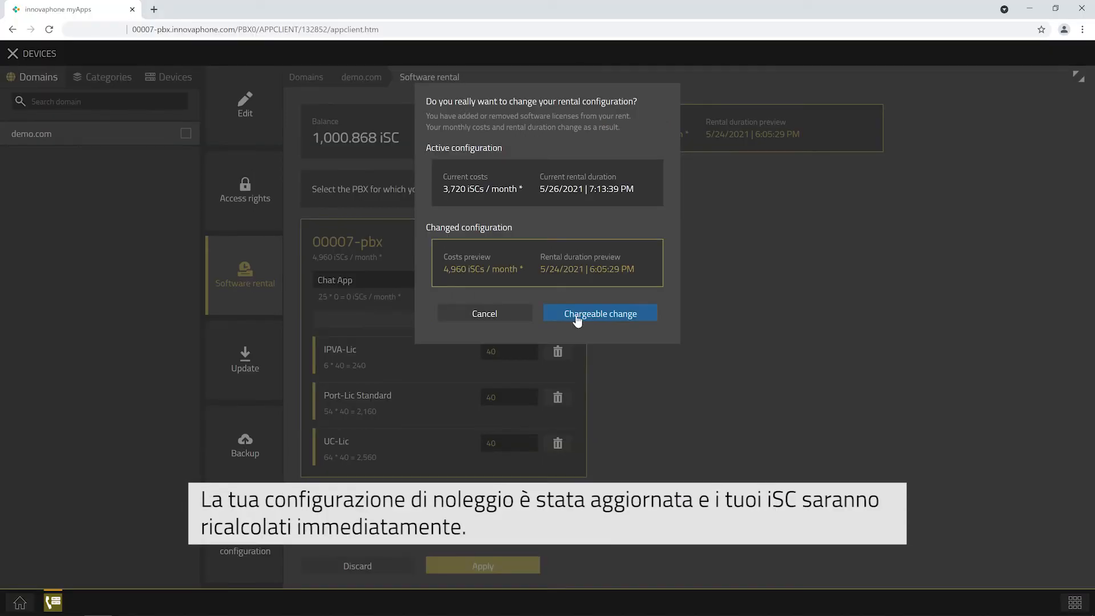
left_click(600, 313)
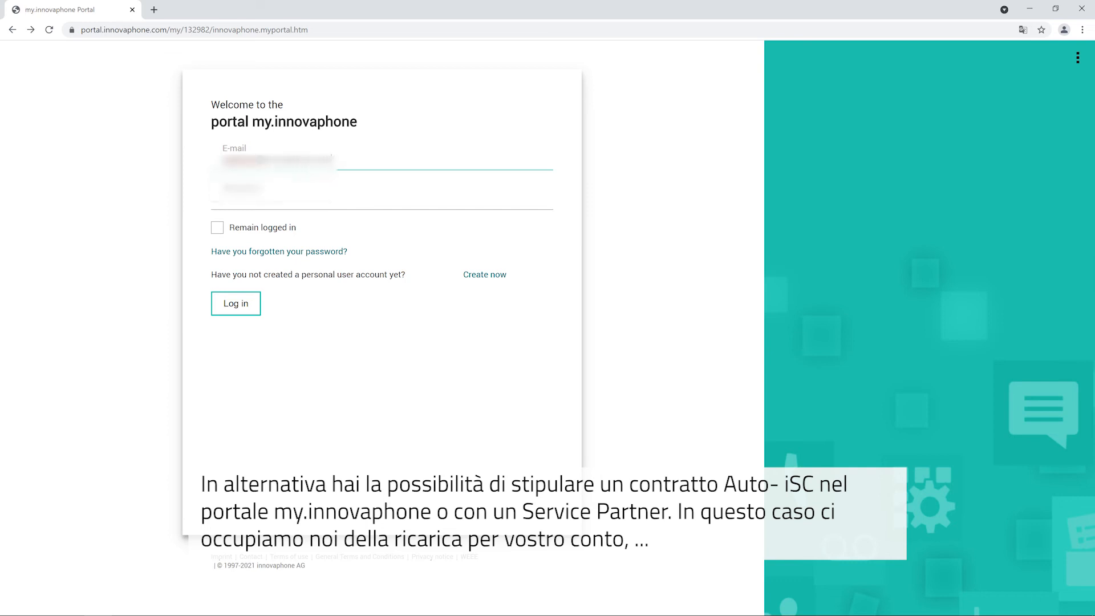
Log in to my.innovaphone, add an Automatic iSC Reloading Service contract and enter distributor details
left_click(236, 303)
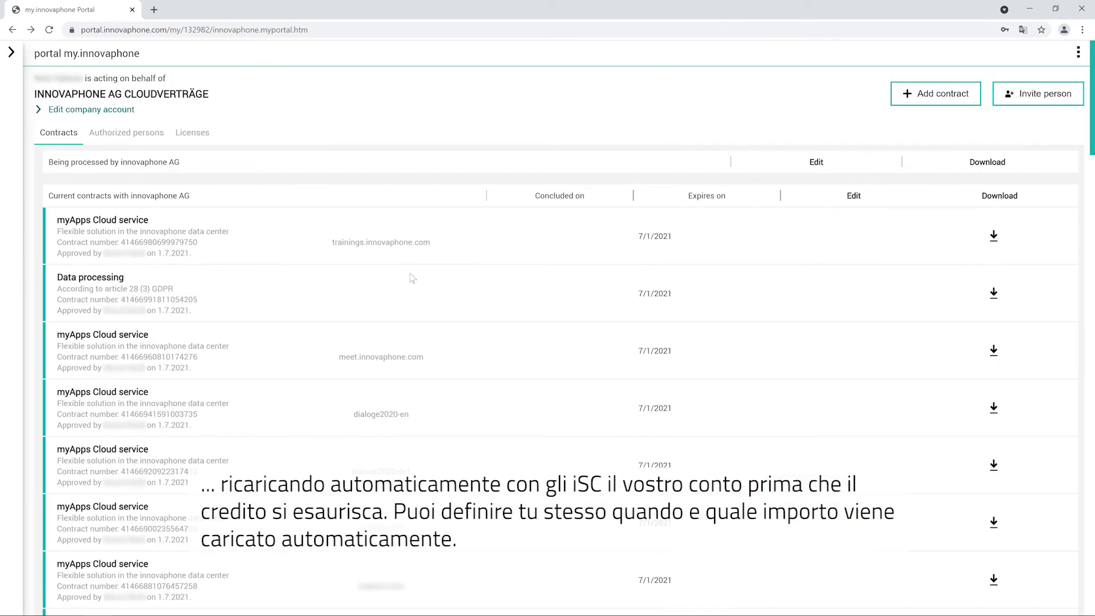
left_click(935, 94)
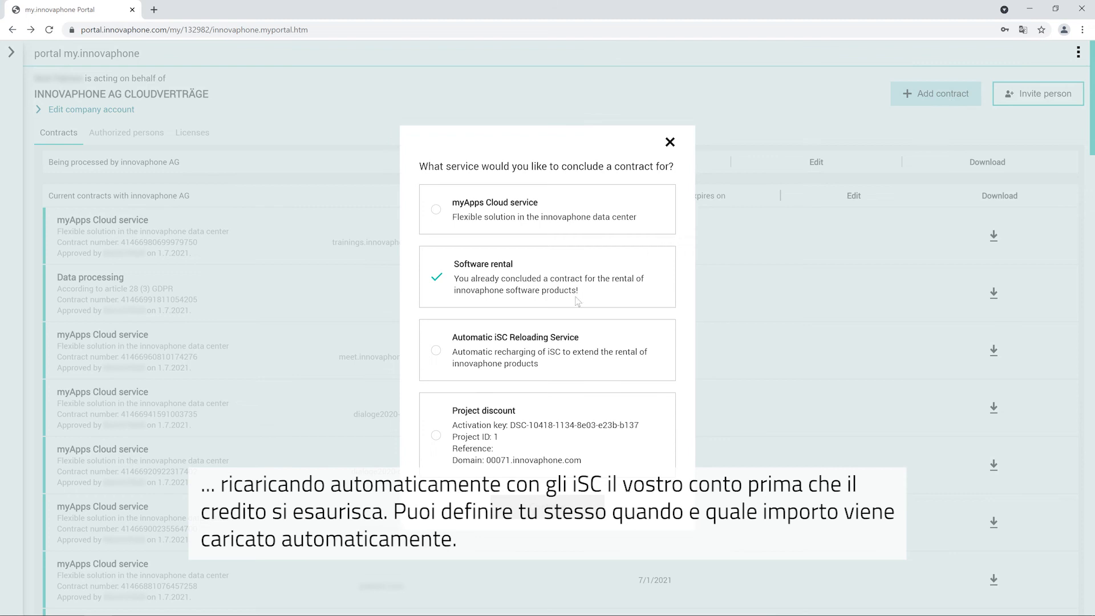
left_click(436, 350)
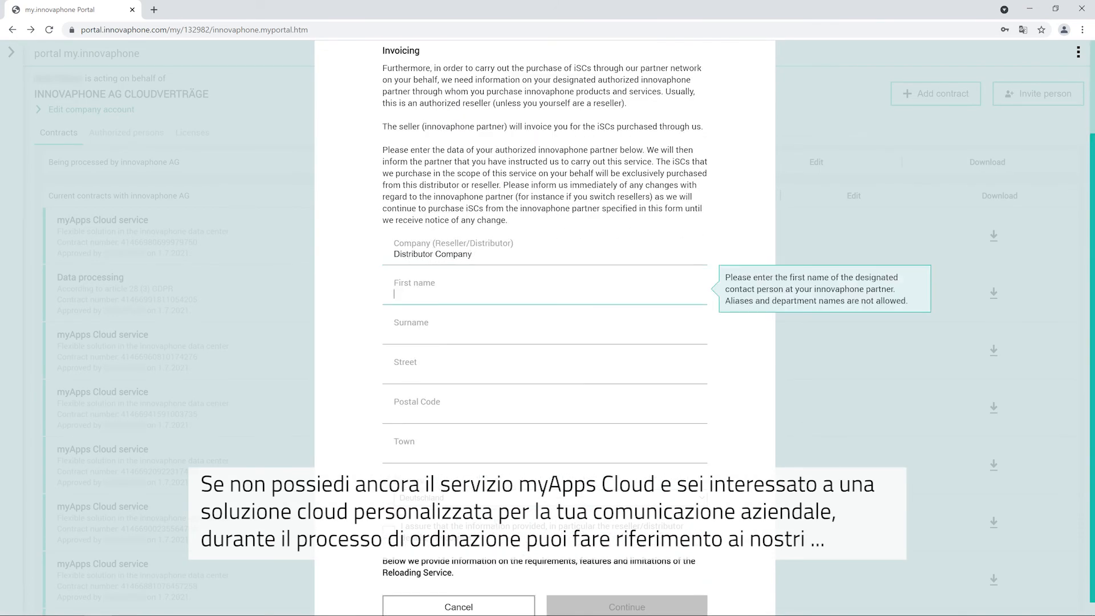
type("First name distributor")
left_click(545, 408)
type("710")
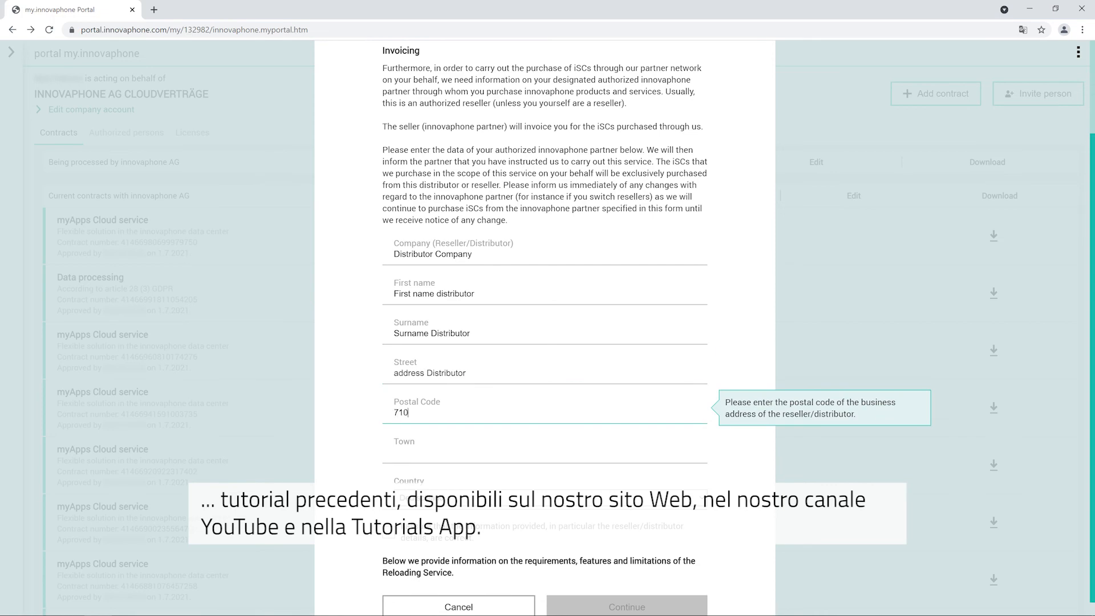
scroll("down", 3)
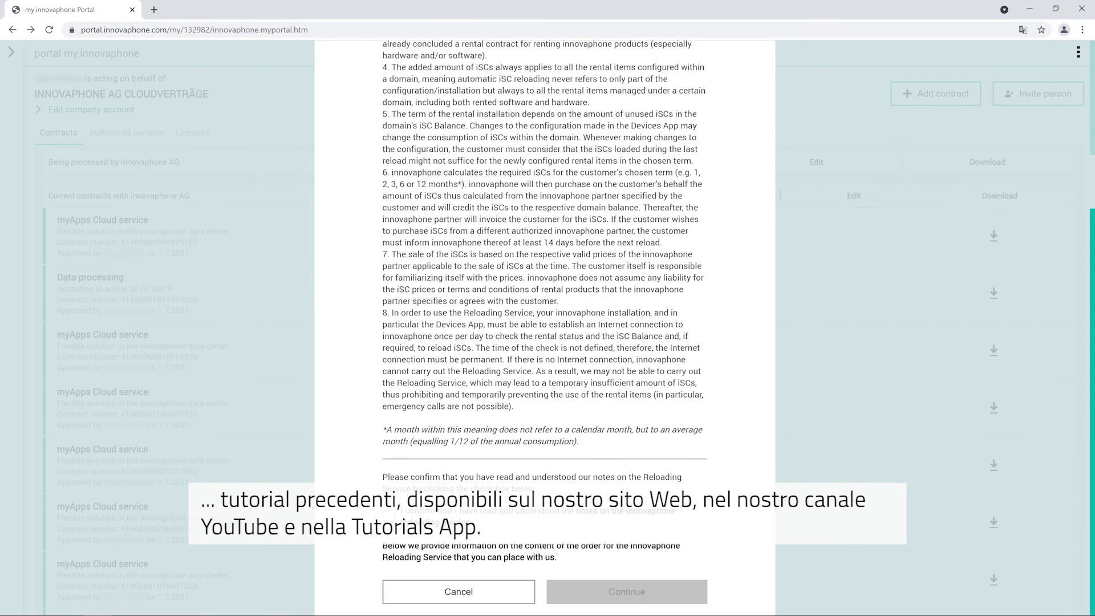